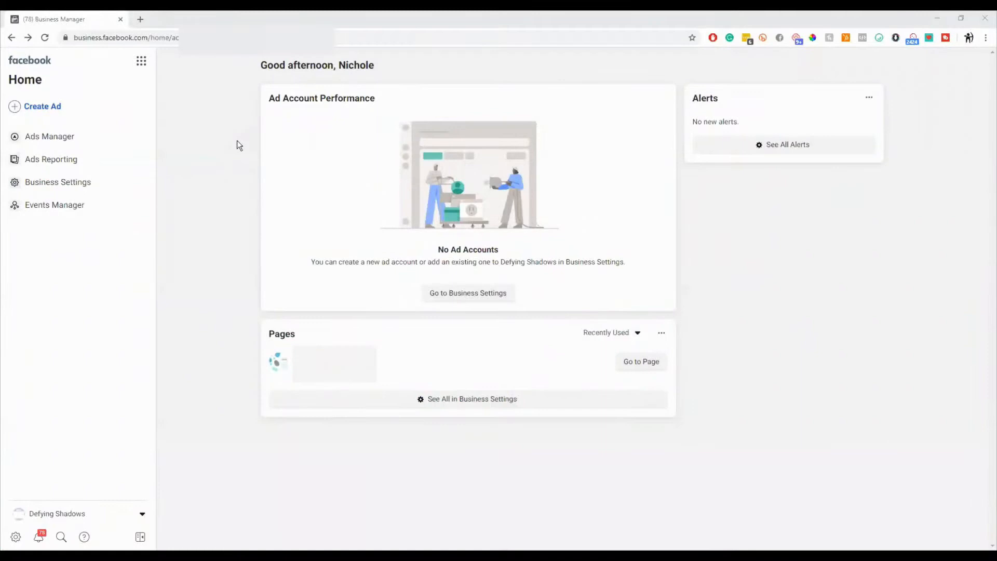
mouse_move(188, 94)
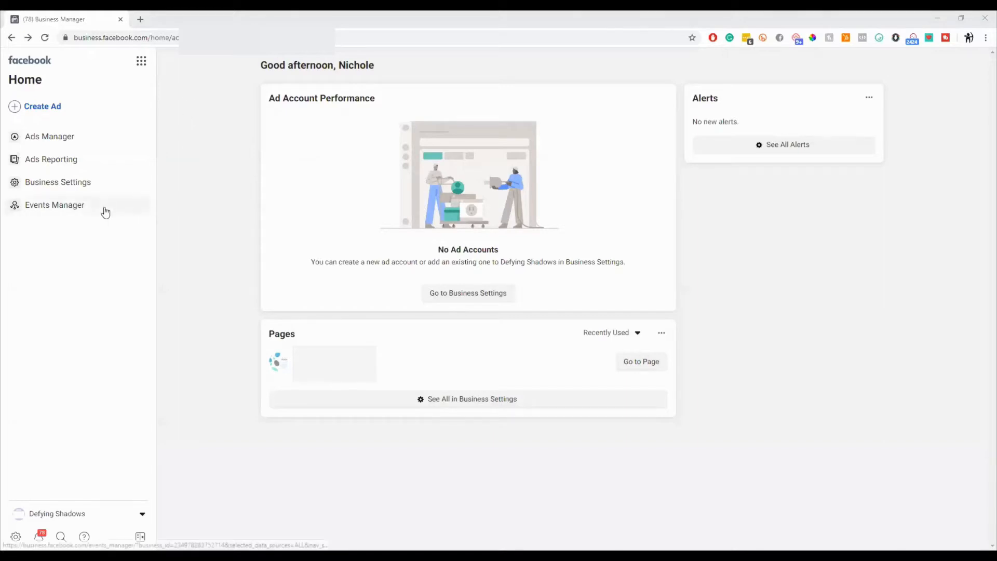
mouse_move(90, 211)
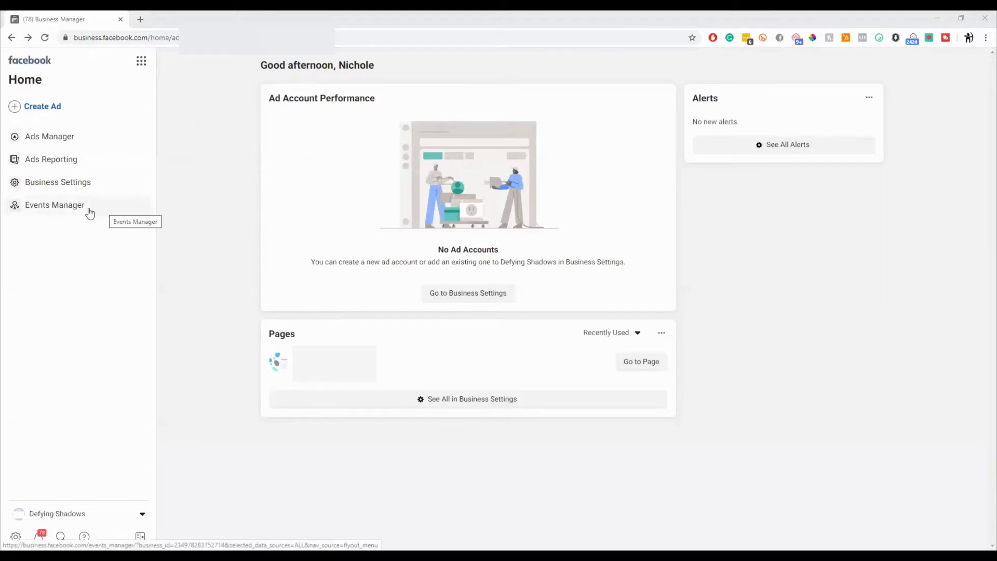
Step: Open Events Manager from the Business Manager left sidebar
click(54, 204)
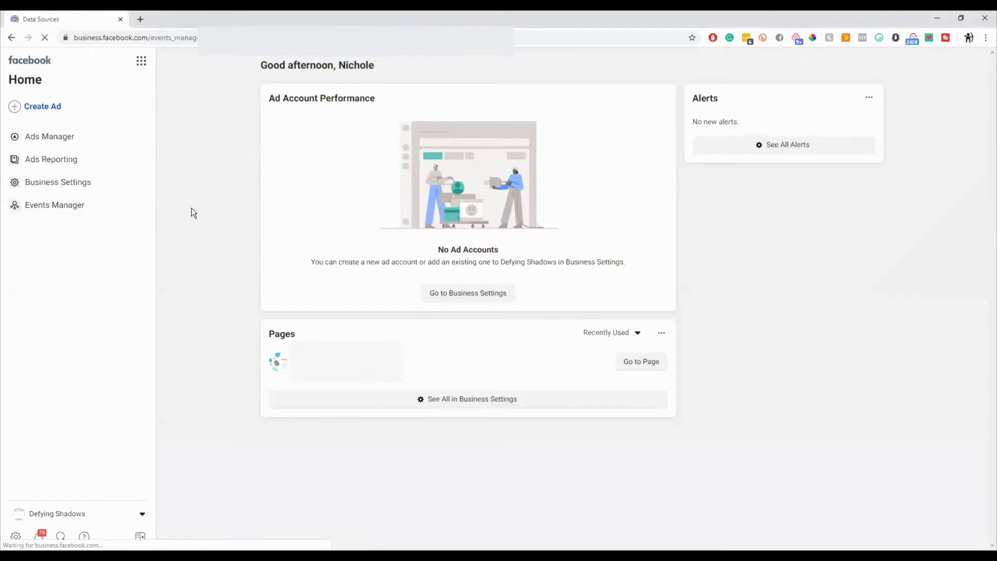
Step: Set up a Facebook Pixel for the website, naming it 'Pixel 1'
click(54, 204)
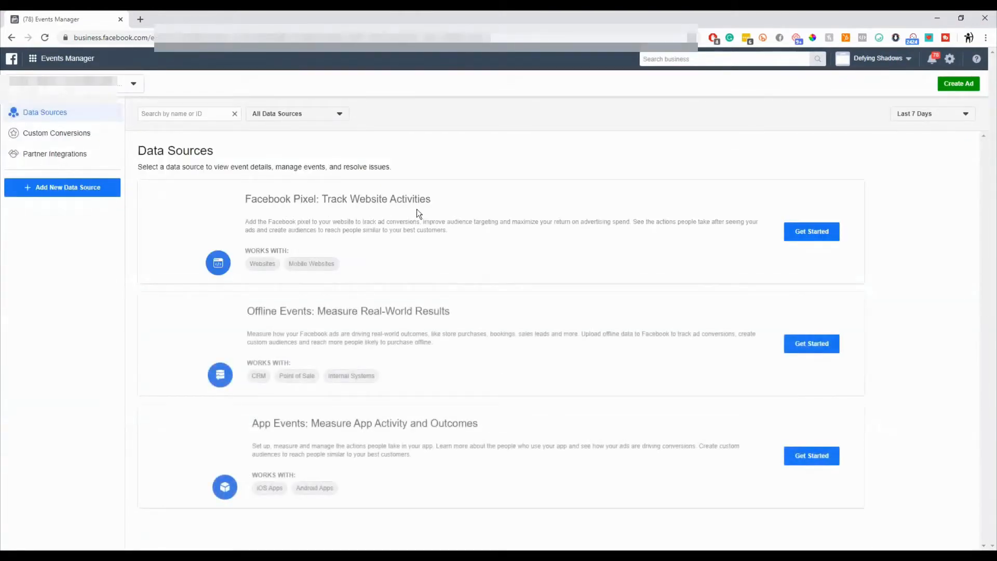
mouse_move(812, 232)
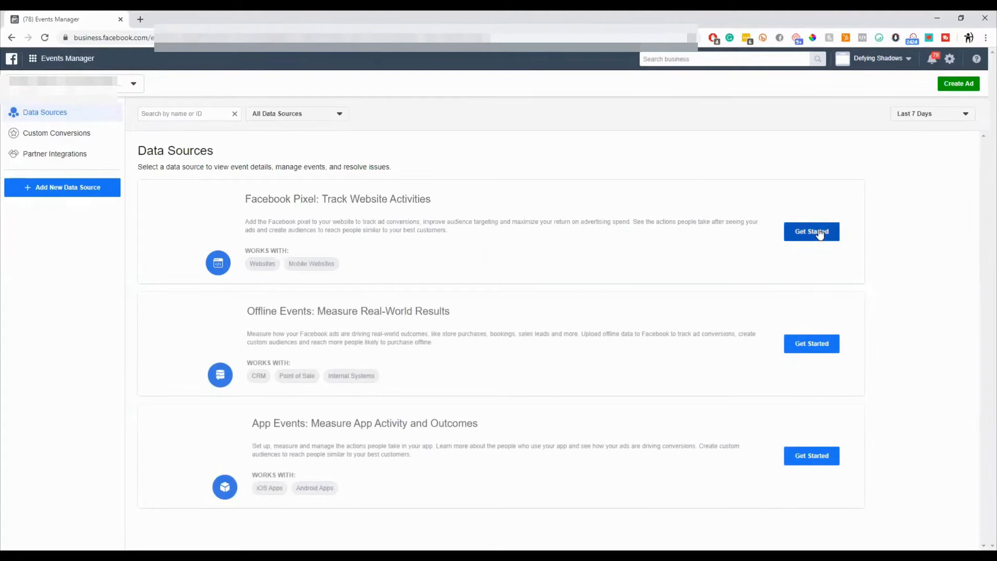
click(811, 232)
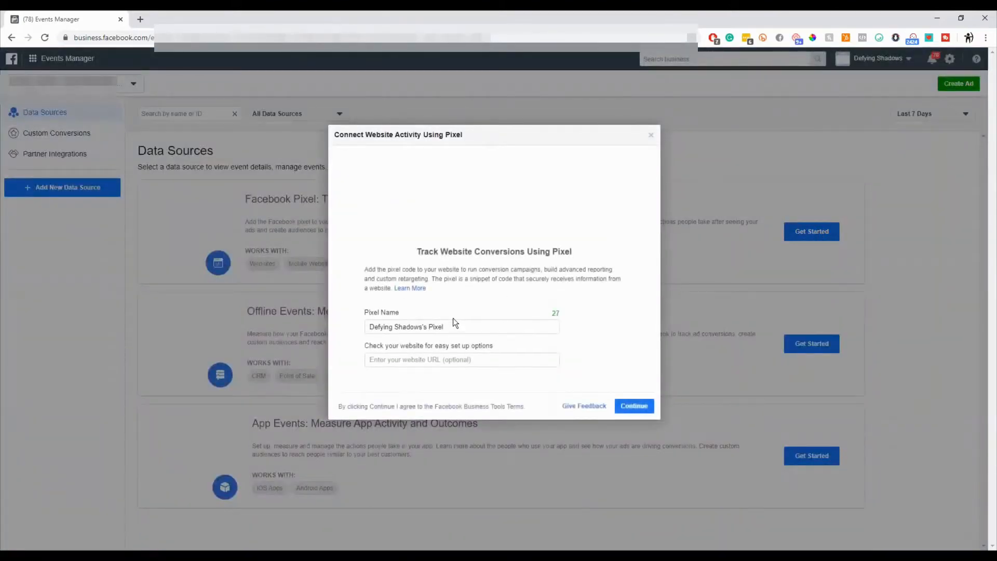
triple_click(405, 327)
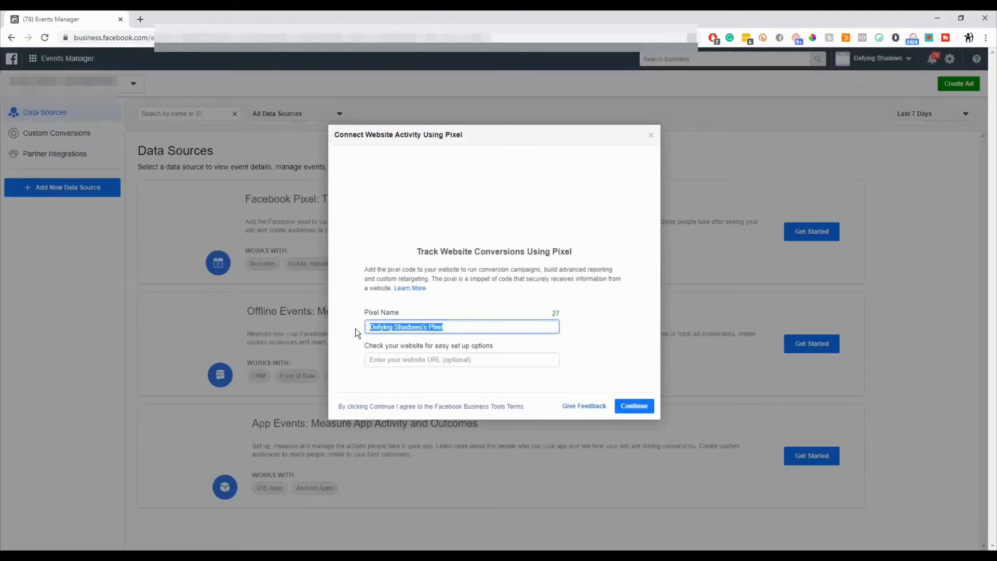
text(Pixel 1)
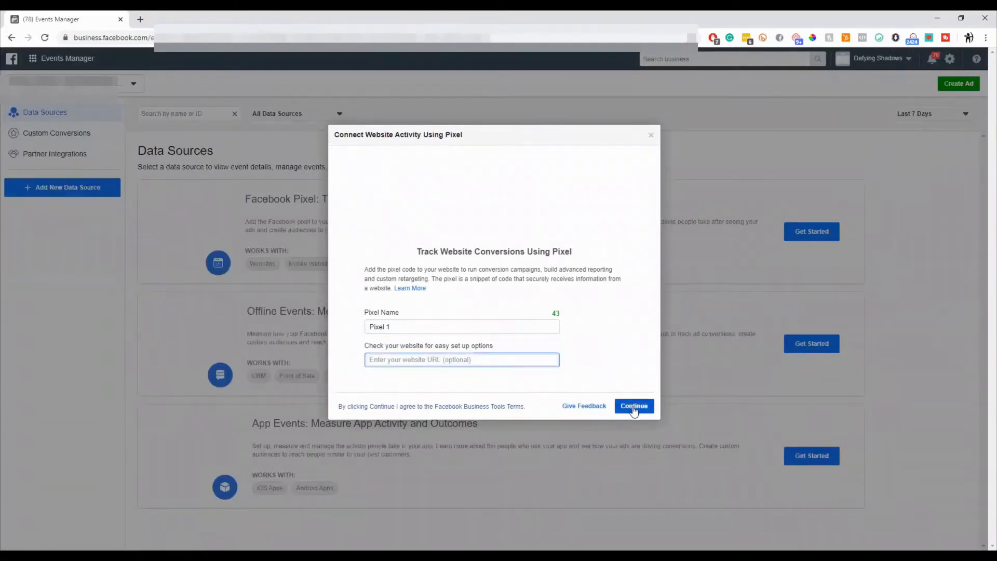
click(634, 405)
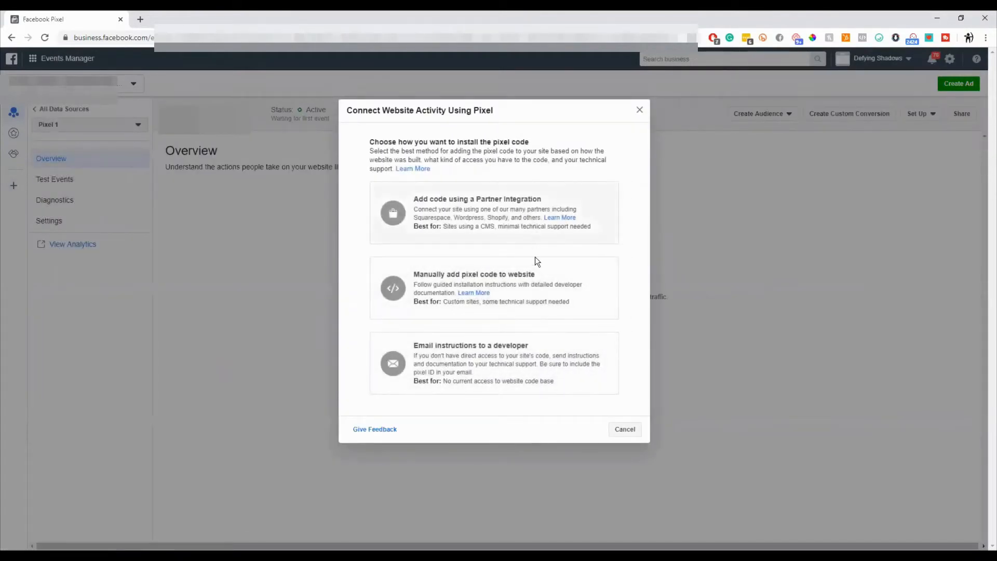
mouse_move(522, 275)
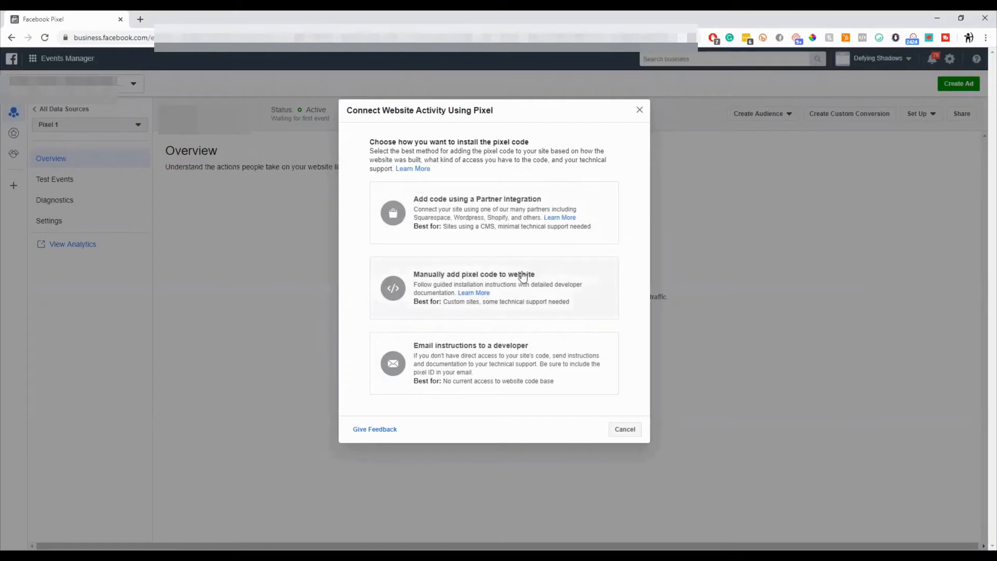
mouse_move(541, 288)
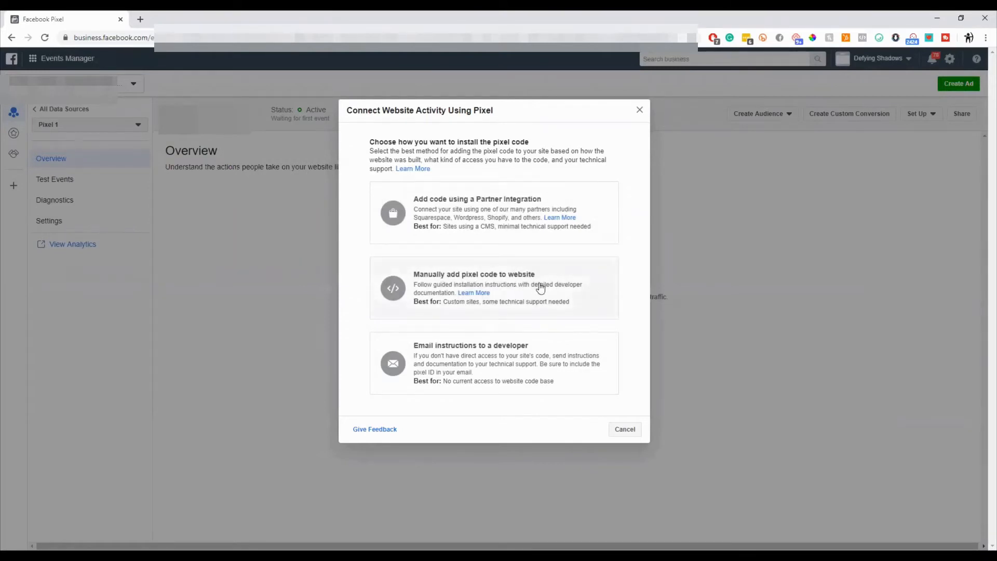
mouse_move(495, 224)
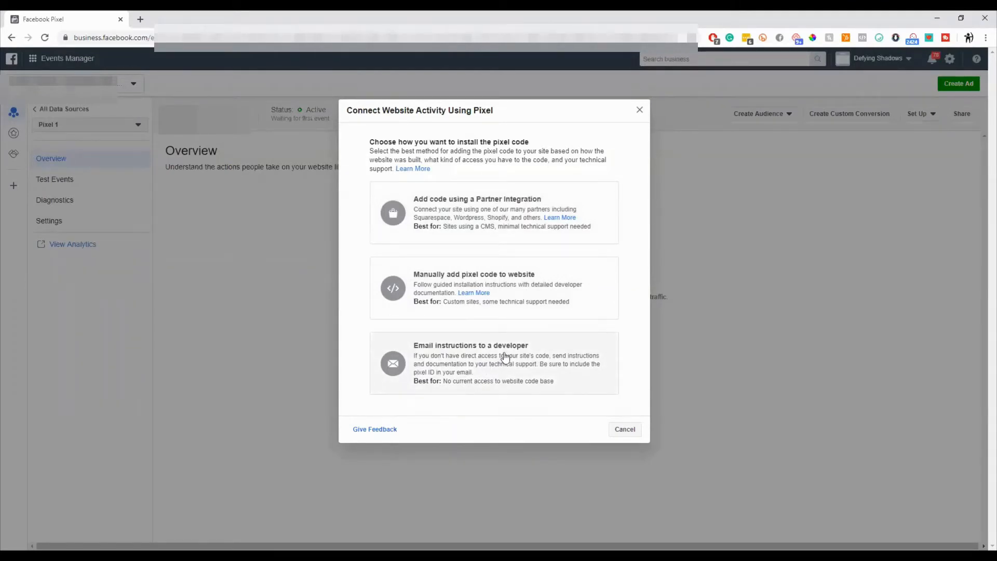
mouse_move(529, 294)
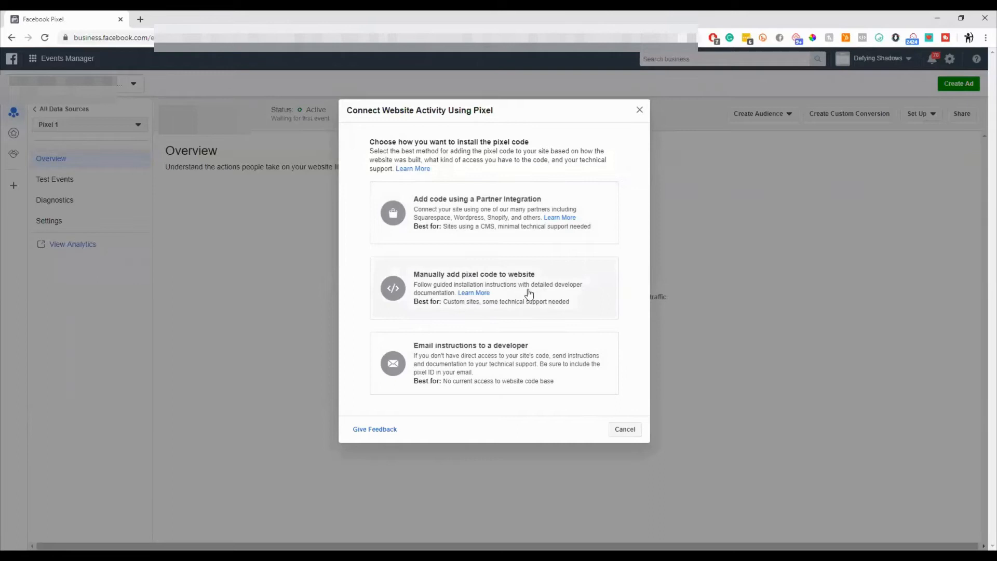
mouse_move(527, 297)
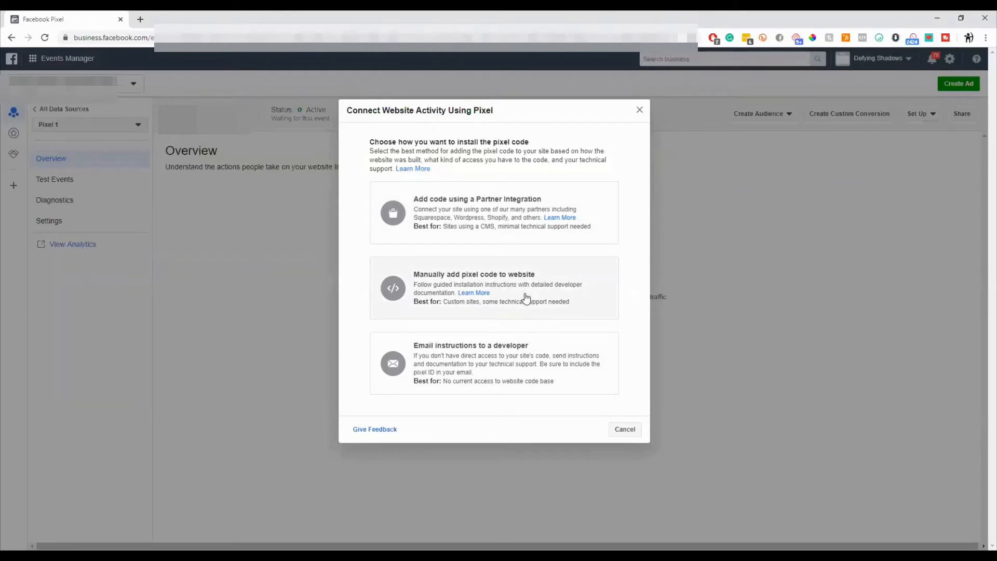
mouse_move(524, 285)
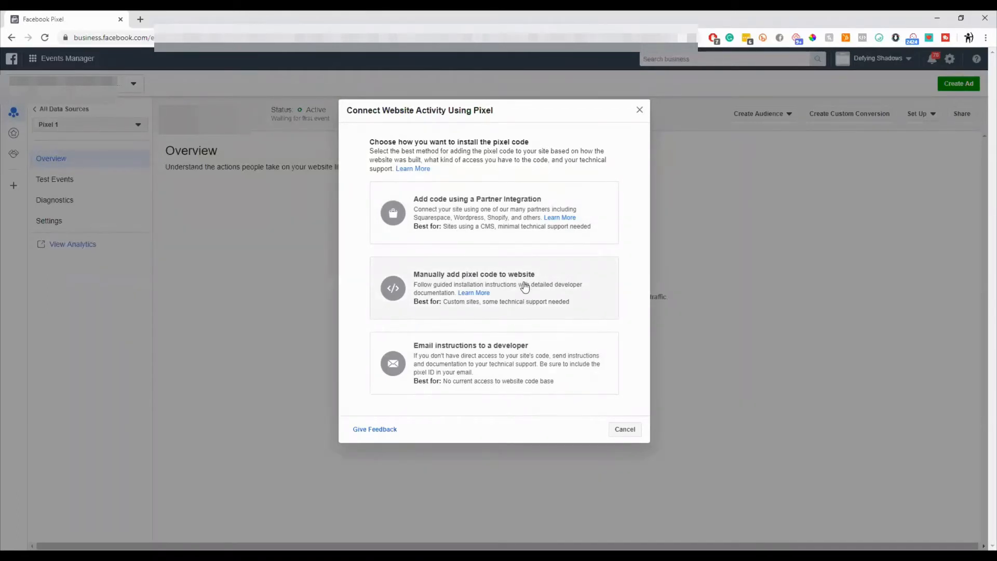
Step: Choose 'Manually add pixel code to website' for Pixel 1
click(524, 287)
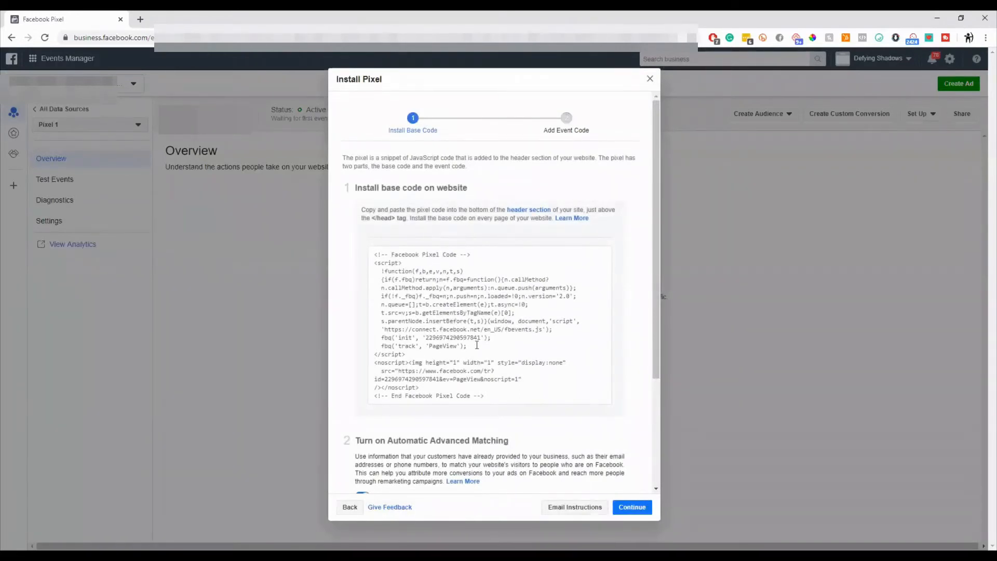
mouse_move(502, 321)
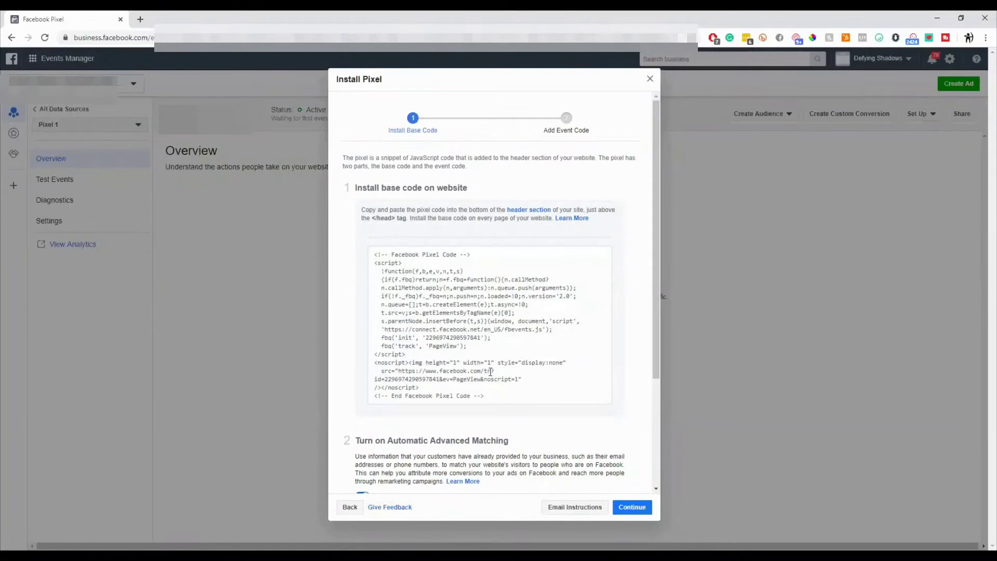
Step: Review Pixel 1's base code, continue, and choose to add event code manually
scroll(down, 3)
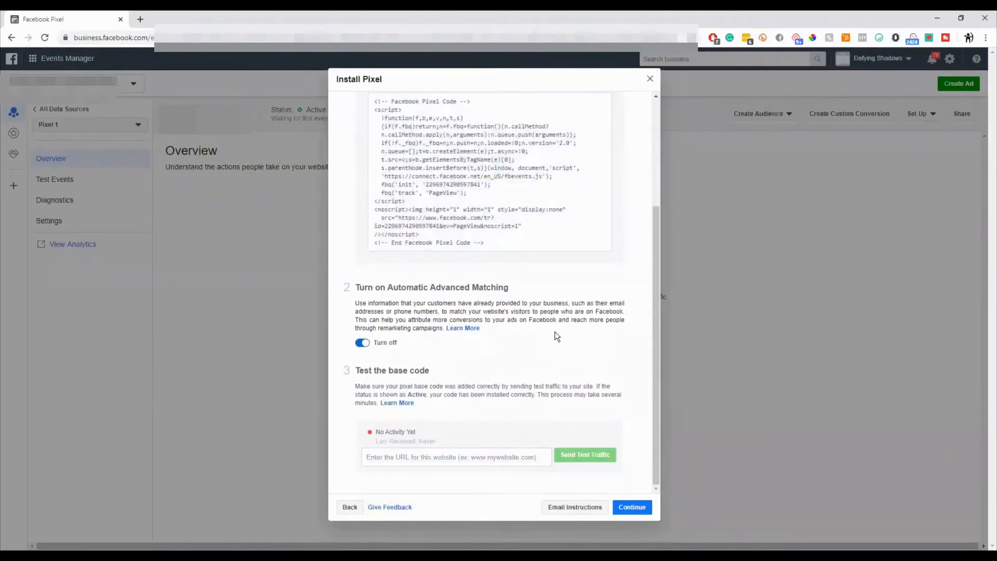
mouse_move(554, 352)
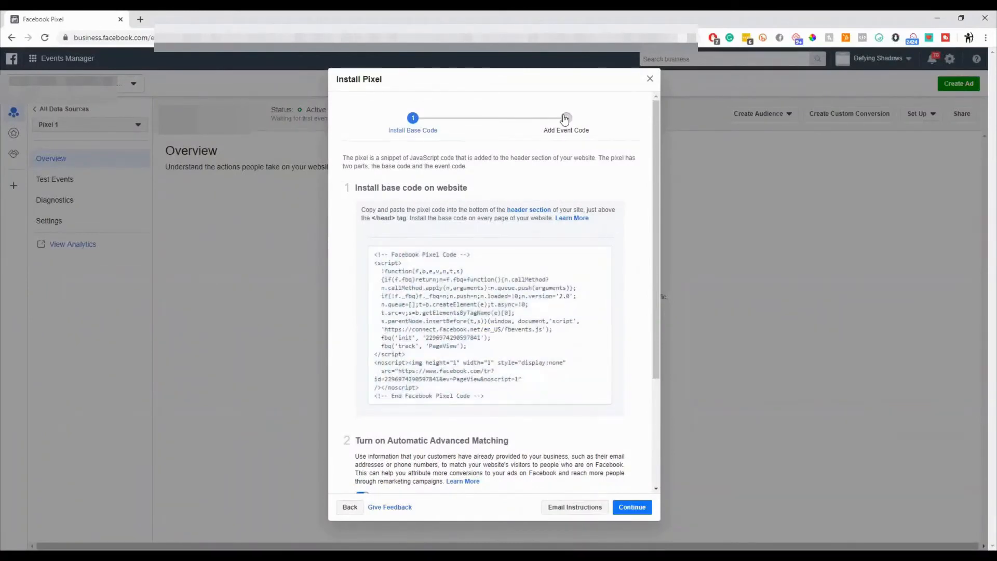
scroll(down, 3)
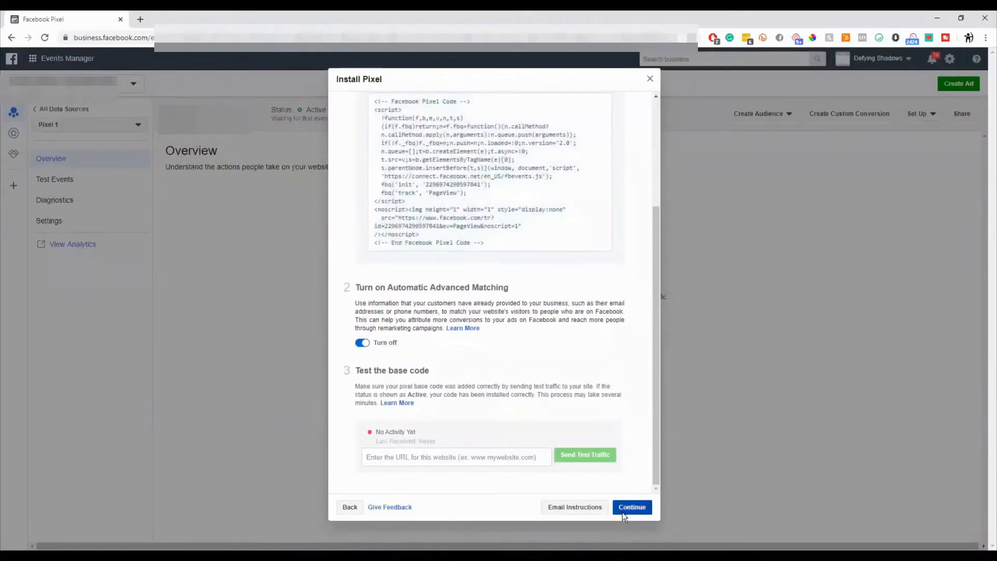
click(632, 507)
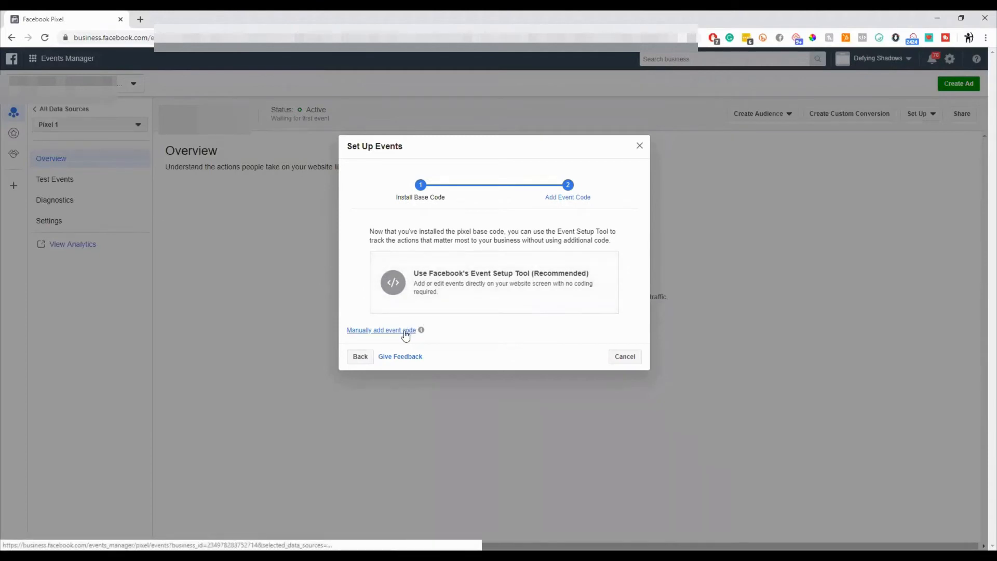
click(382, 330)
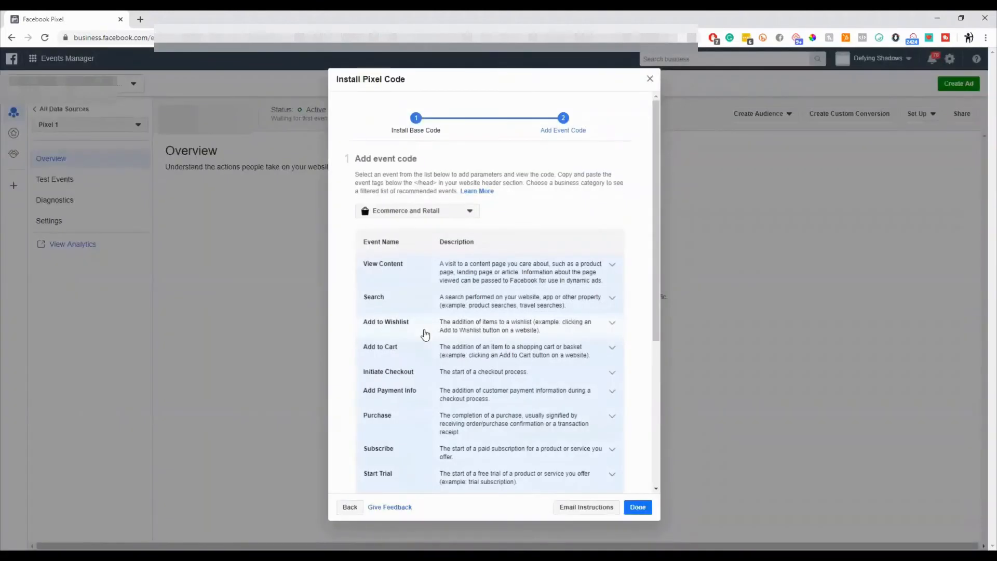
mouse_move(585, 249)
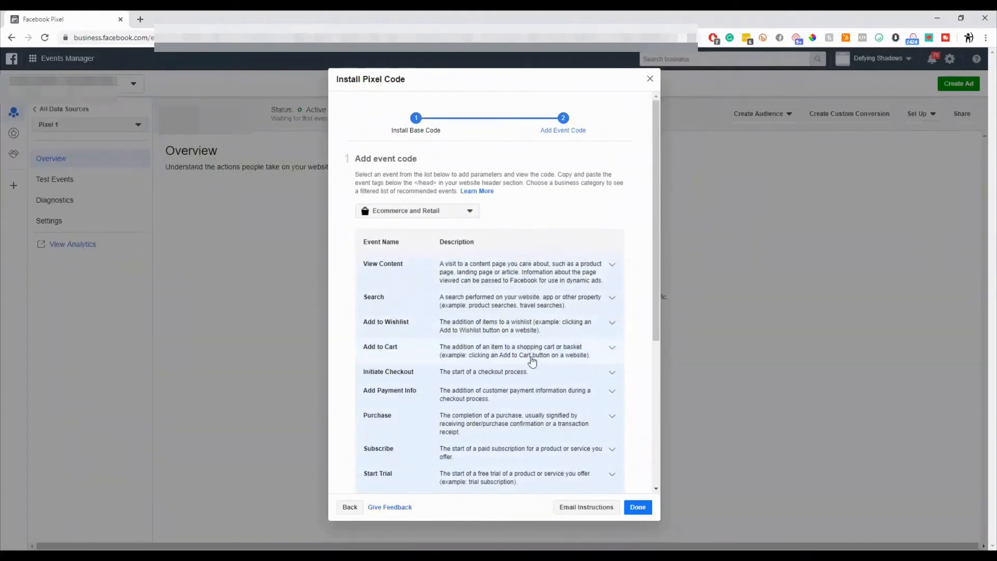
scroll(down, 3)
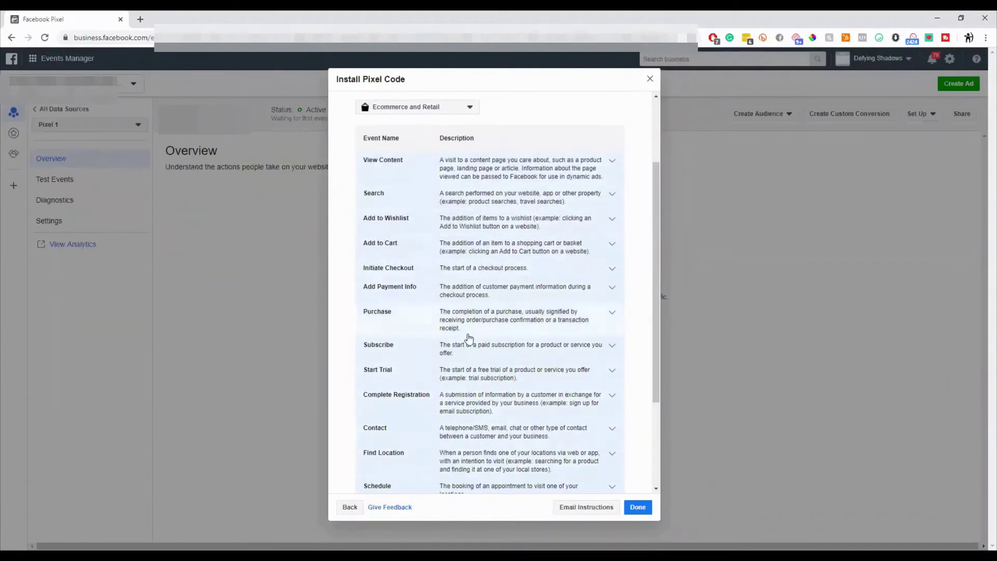
mouse_move(491, 248)
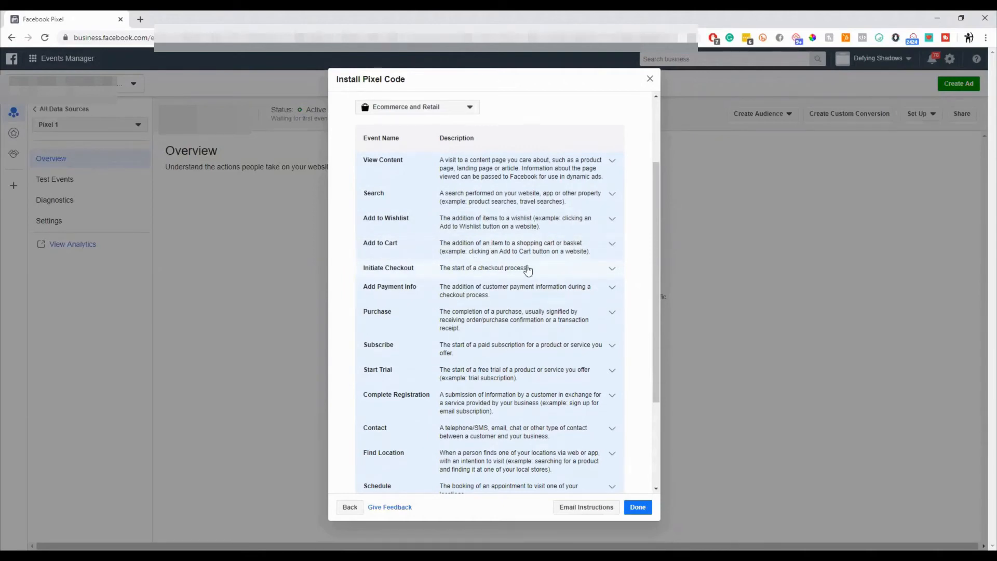
mouse_move(479, 373)
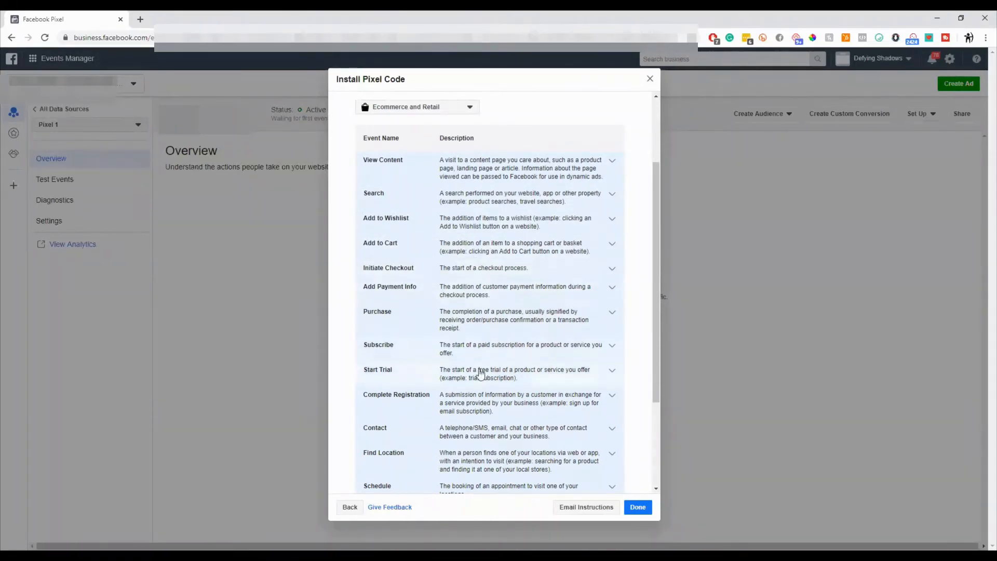
scroll(down, 3)
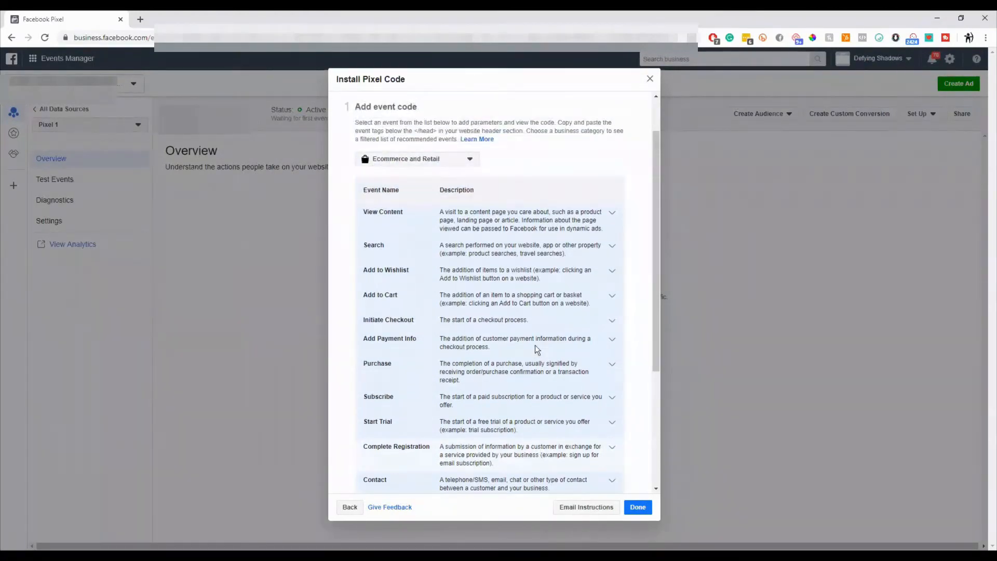
scroll(down, 3)
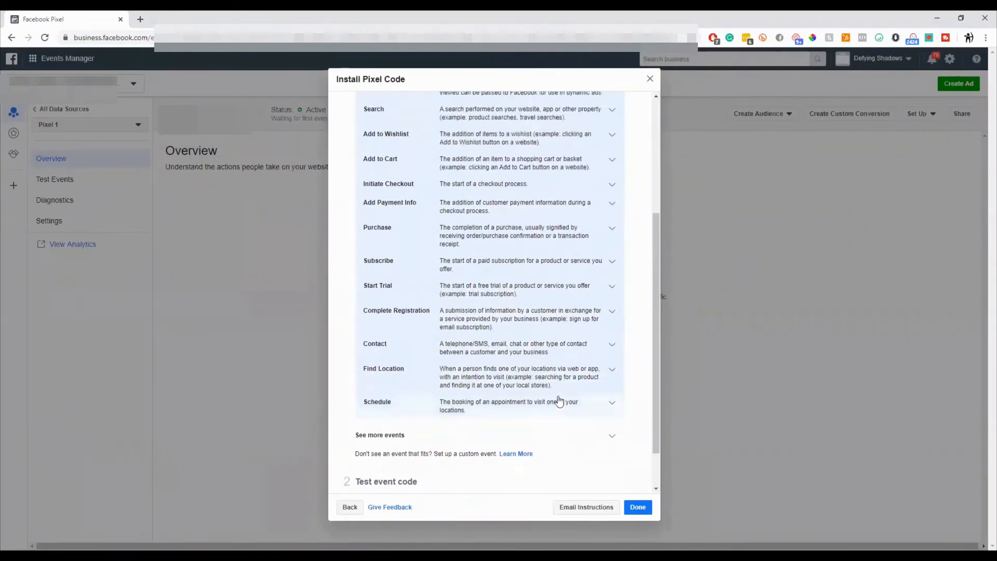
Step: Give Complete Registration a 5.00 conversion value in CAD and copy its code
click(397, 310)
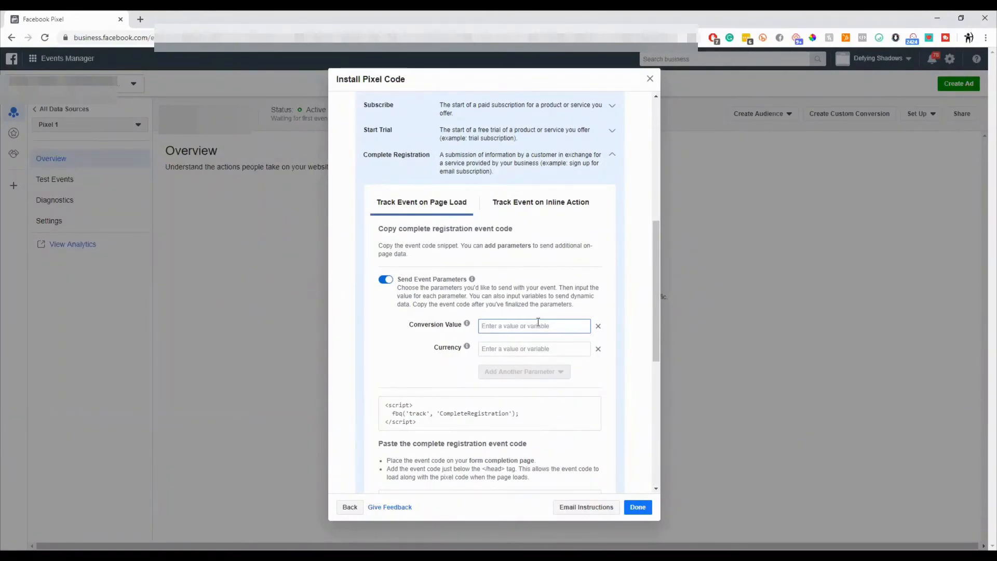
text(5.00)
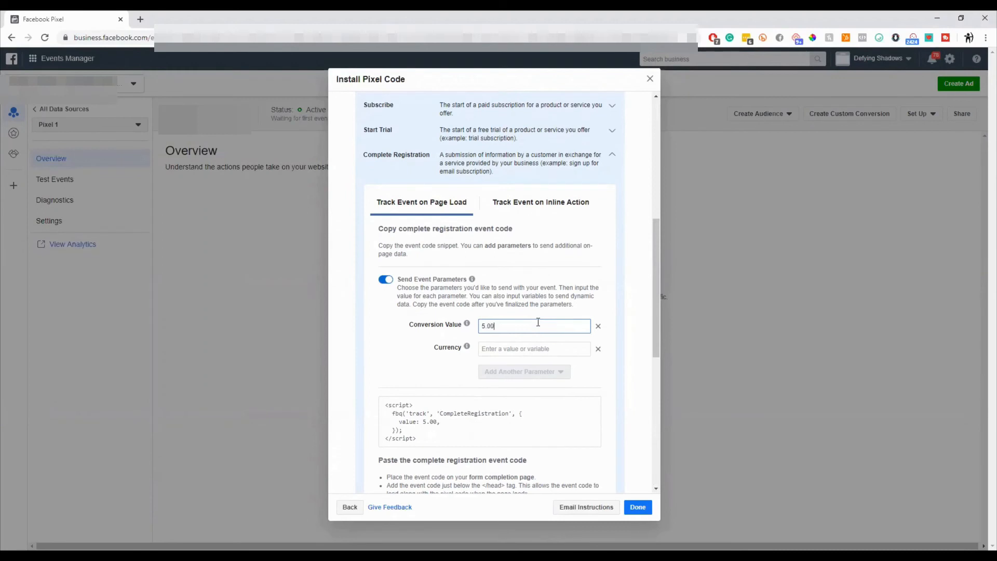
click(534, 349)
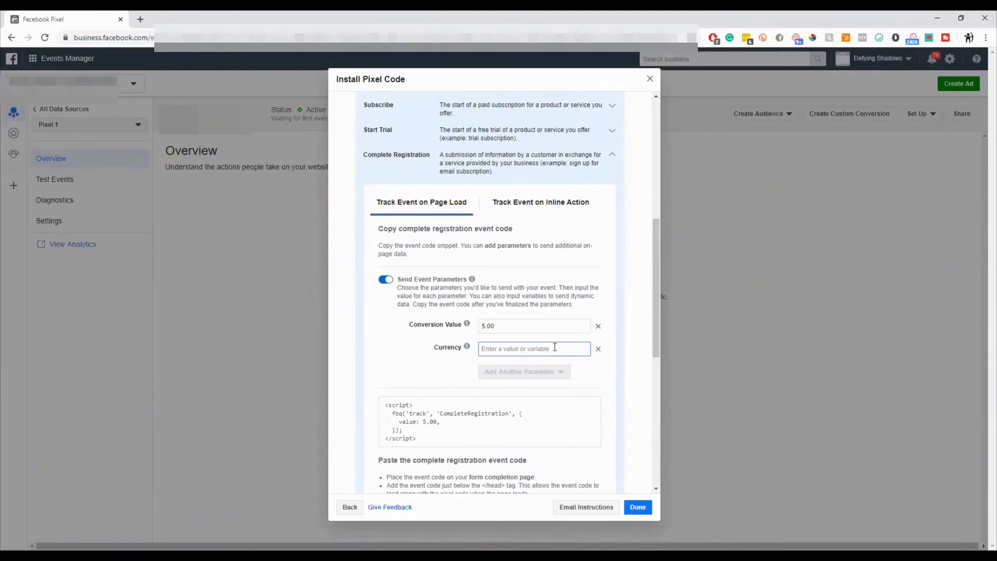
text(CAD)
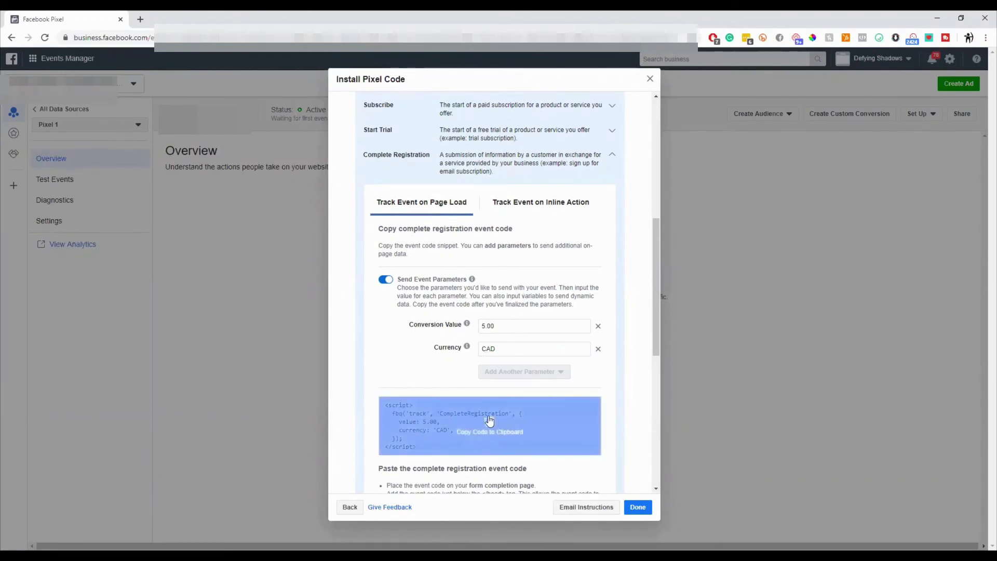
click(490, 432)
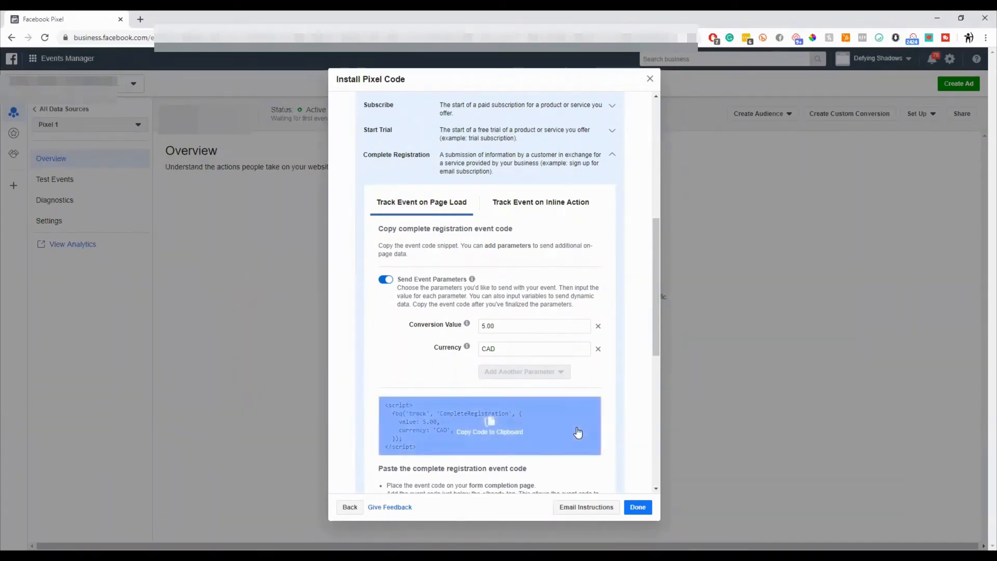
mouse_move(599, 427)
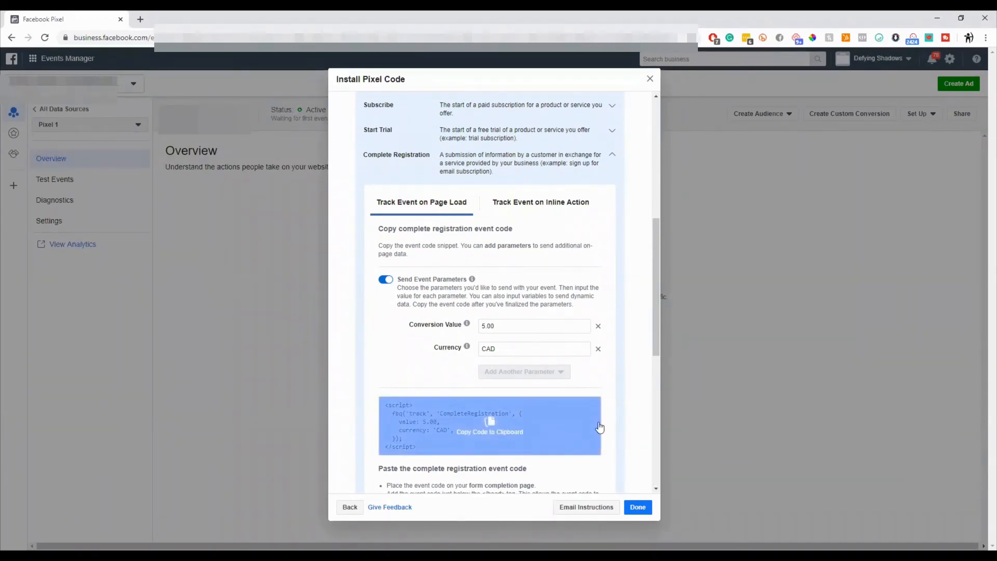
scroll(down, 3)
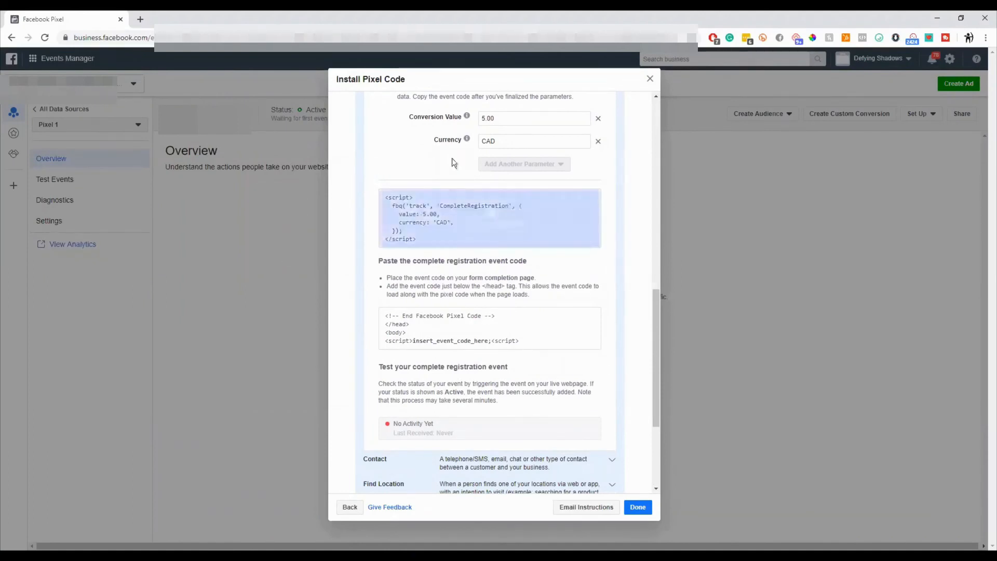
mouse_move(465, 116)
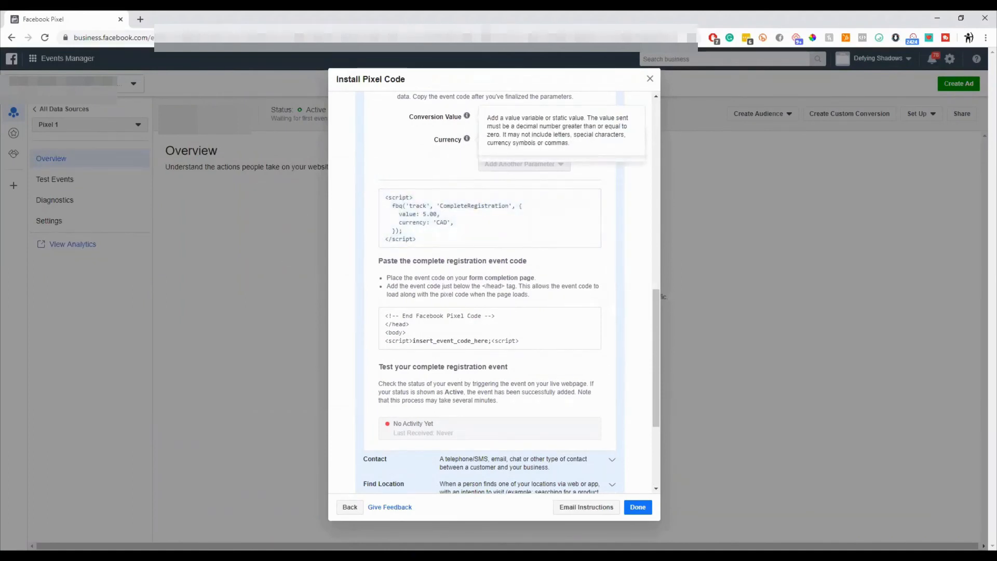